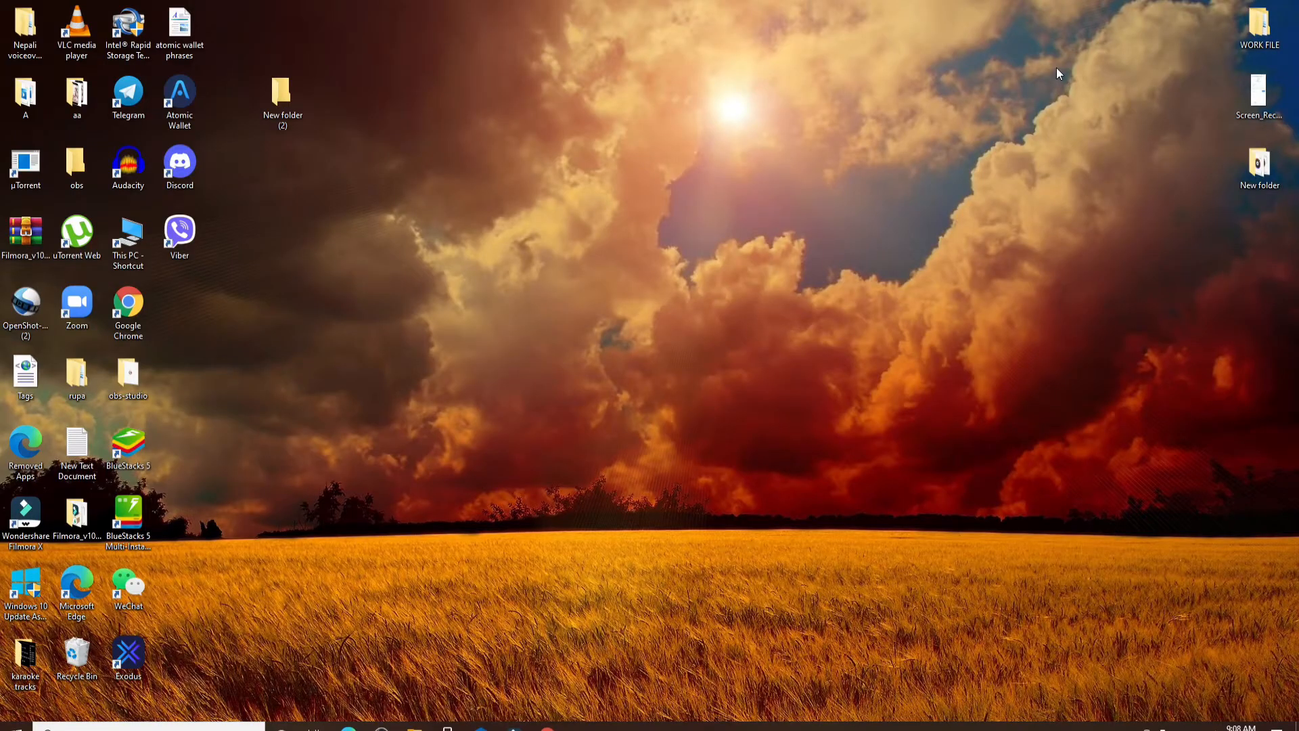
{"action": "mouse_move", "coordinate": [1069, 73]}
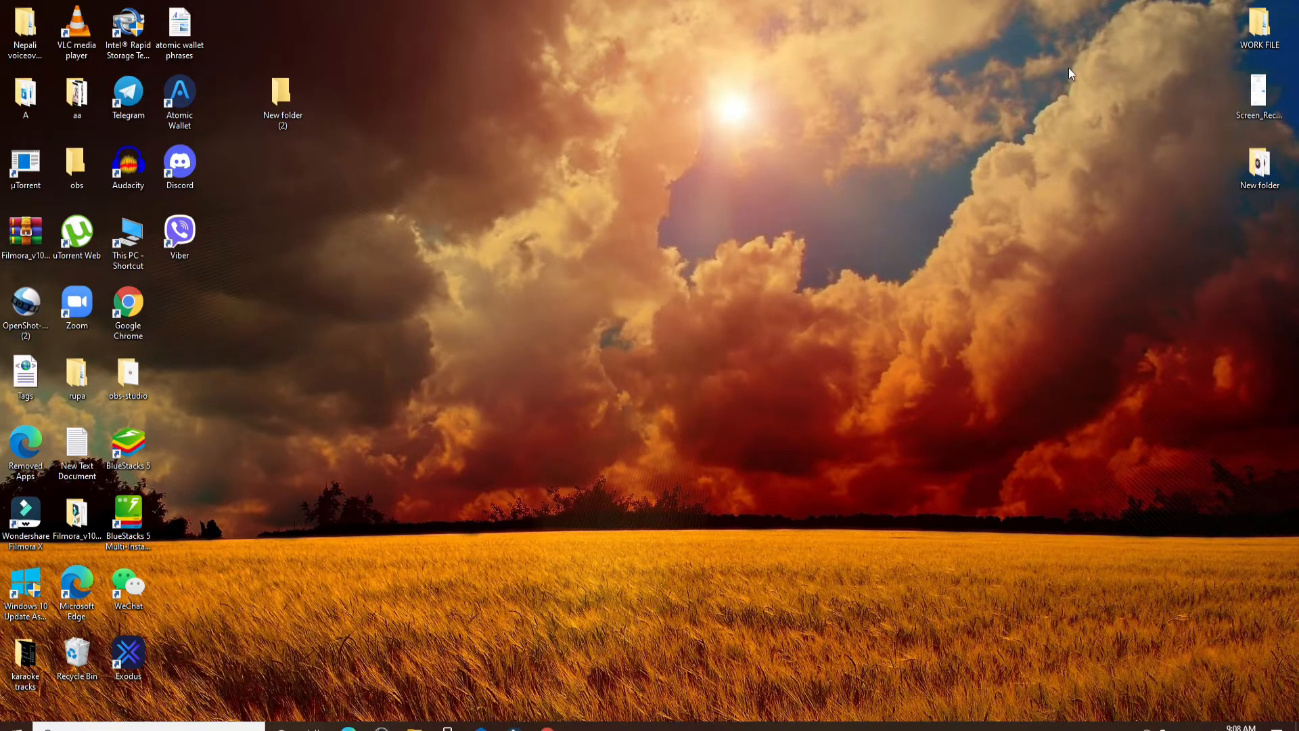
{"action": "left_click", "coordinate": [127, 298]}
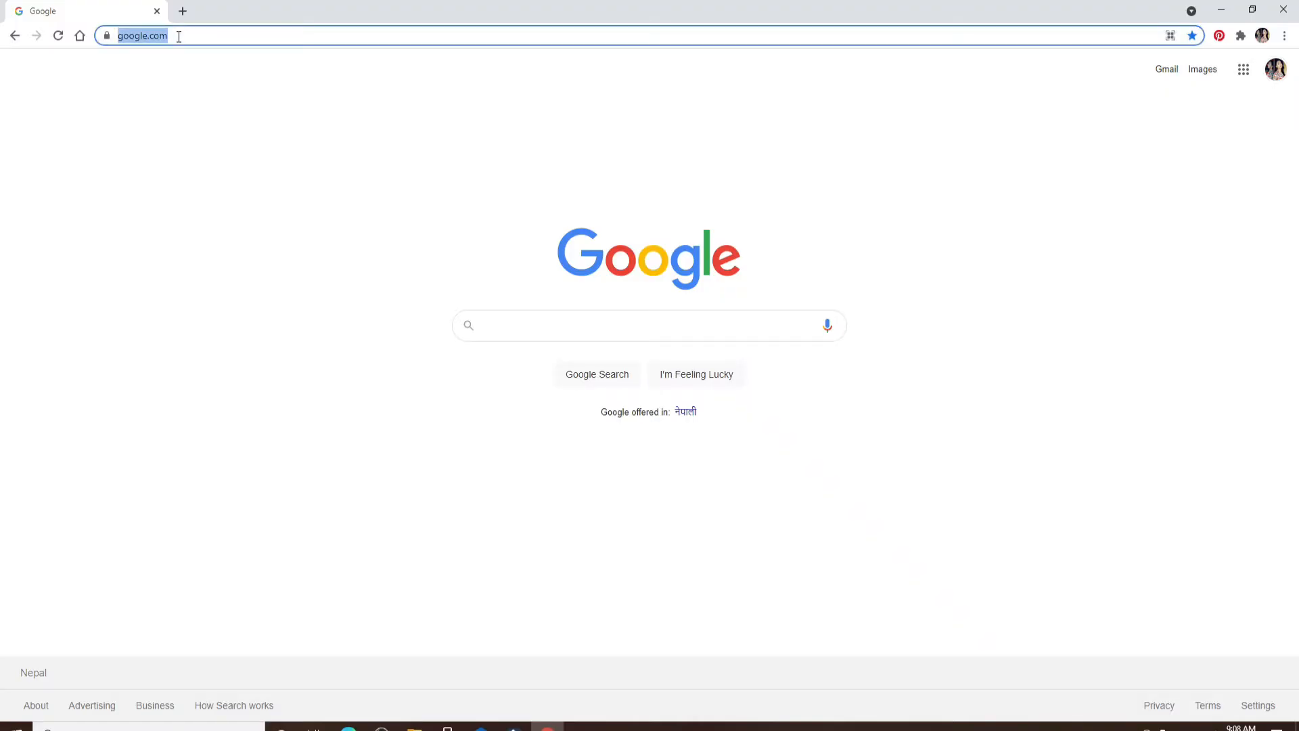
{"action": "left_click", "coordinate": [165, 35]}
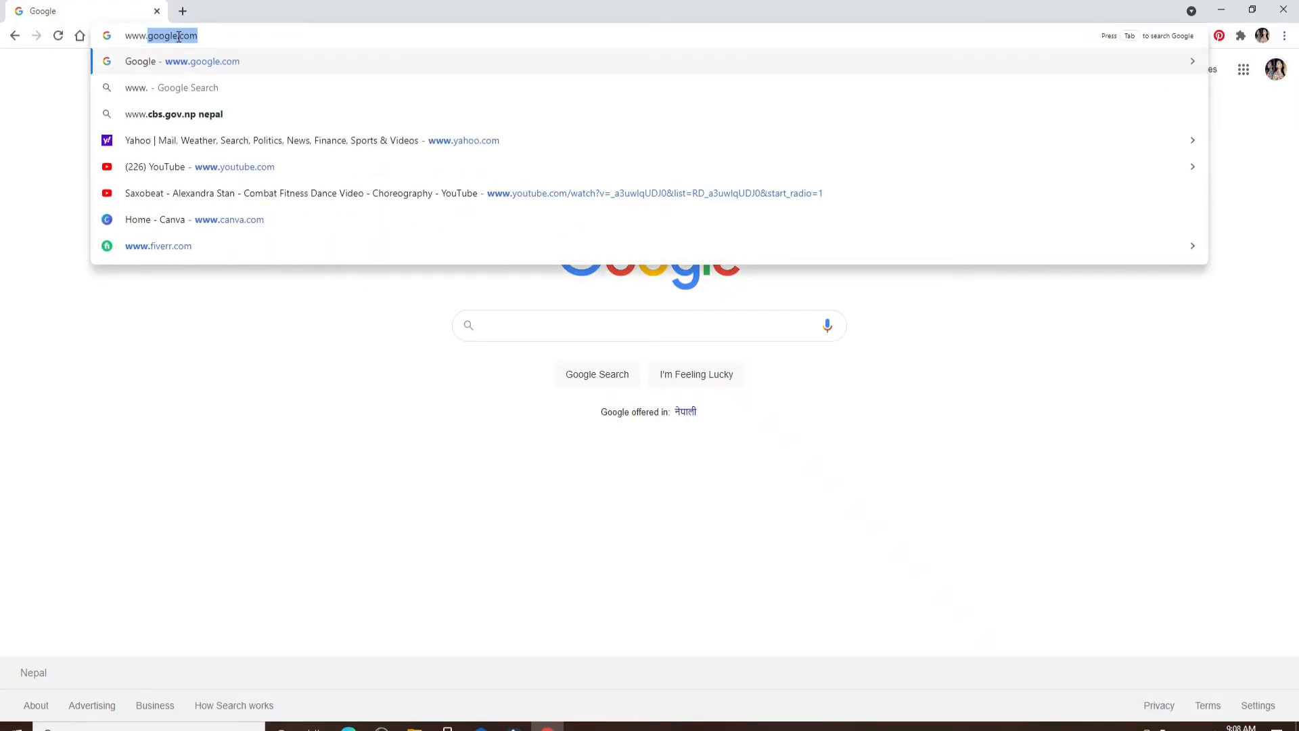
{"action": "type", "text": "www.fiverr.com"}
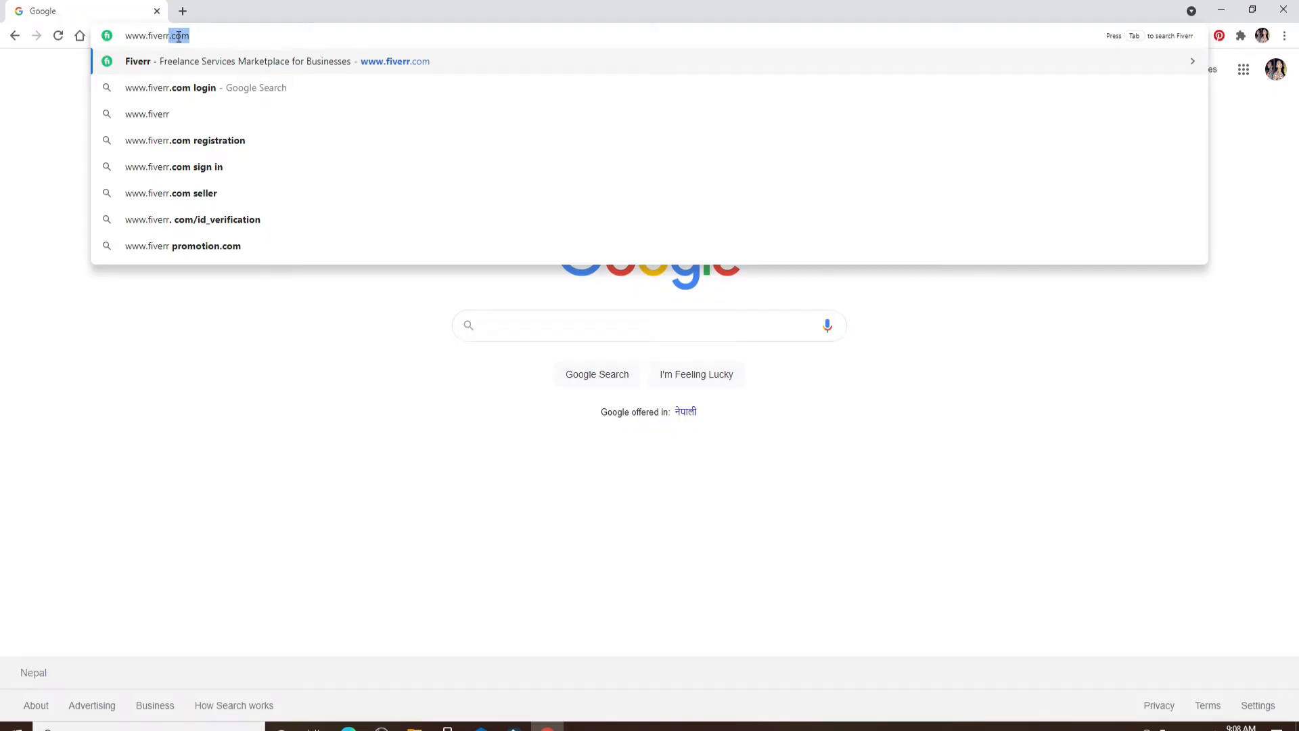
{"action": "key", "text": "Enter"}
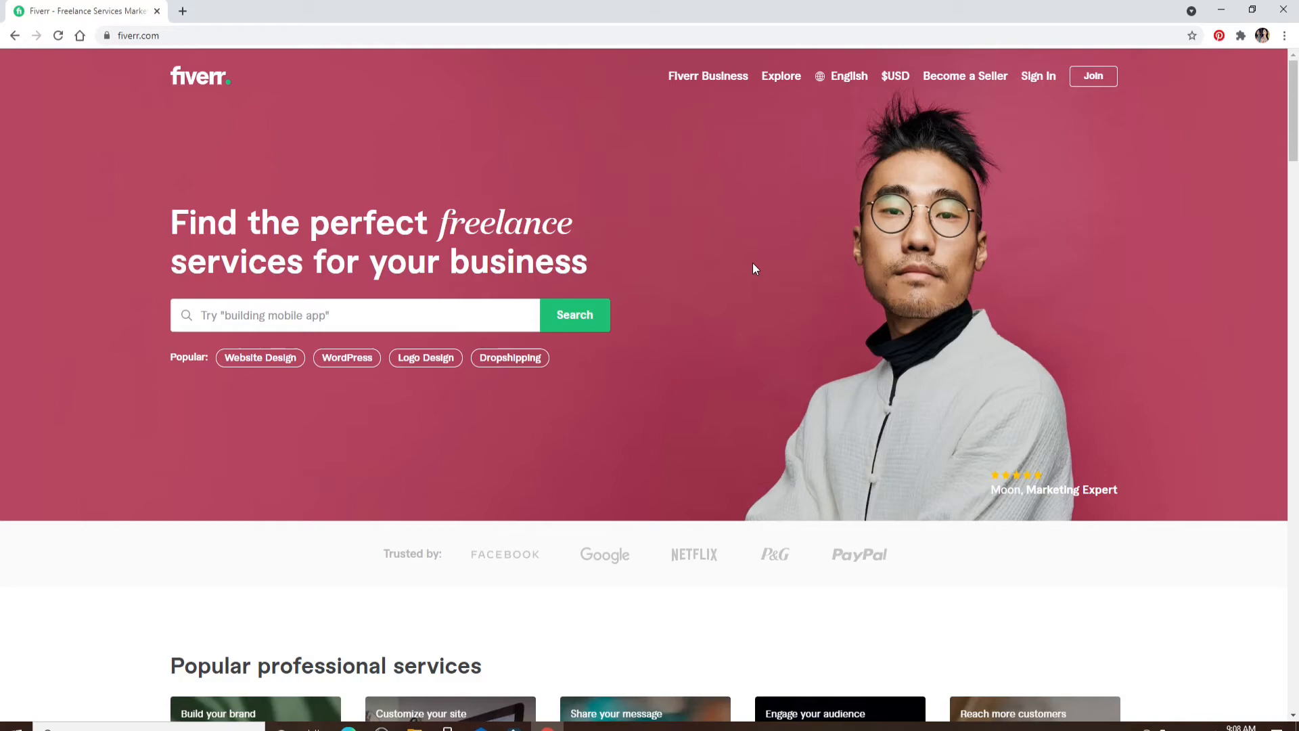
{"action": "mouse_move", "coordinate": [1038, 75]}
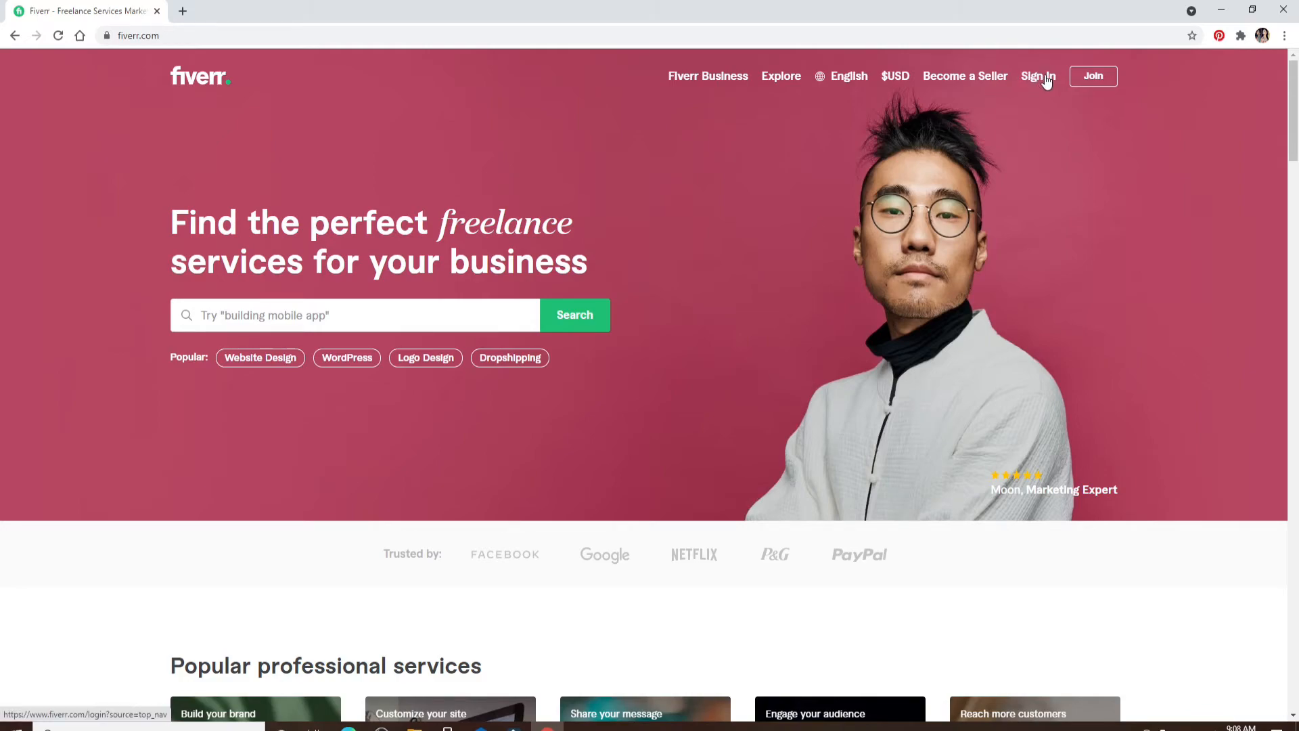
{"action": "mouse_move", "coordinate": [1040, 80]}
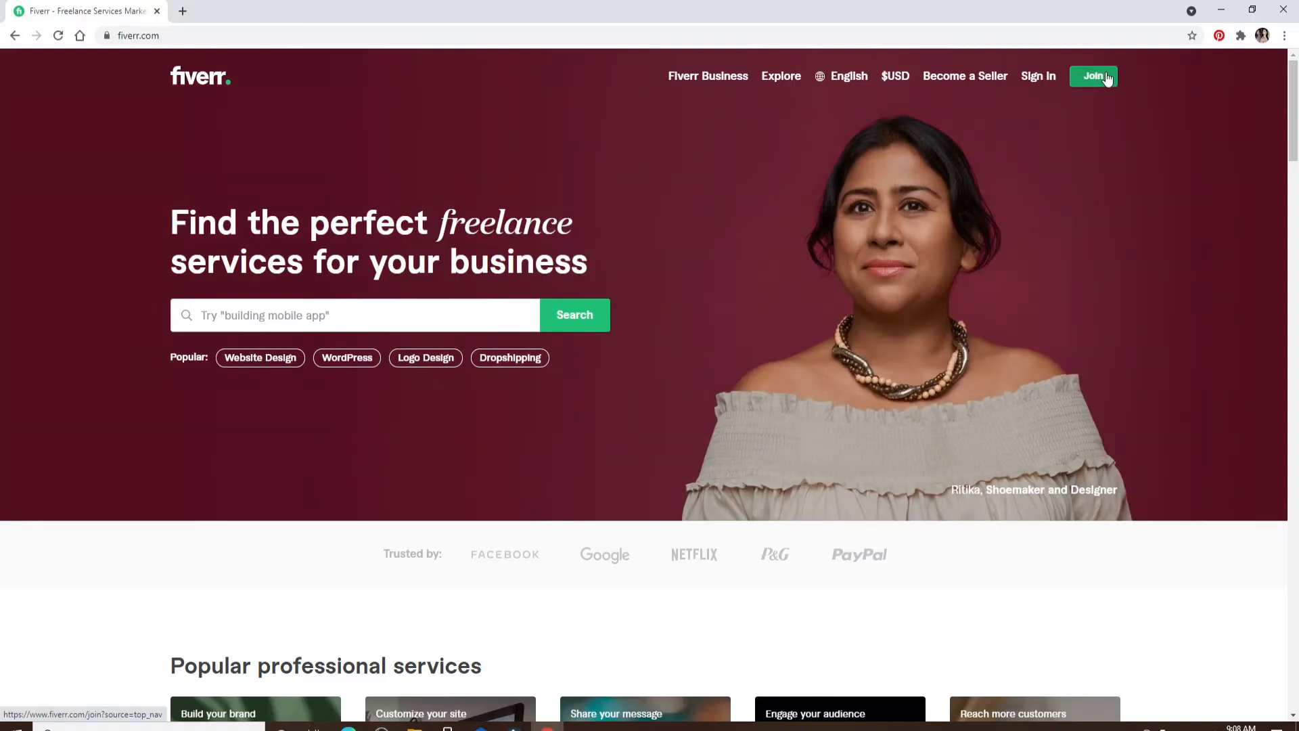
- Sign in with the saved account email and password to reach the logged-in Fiverr home page
{"action": "left_click", "coordinate": [1038, 76]}
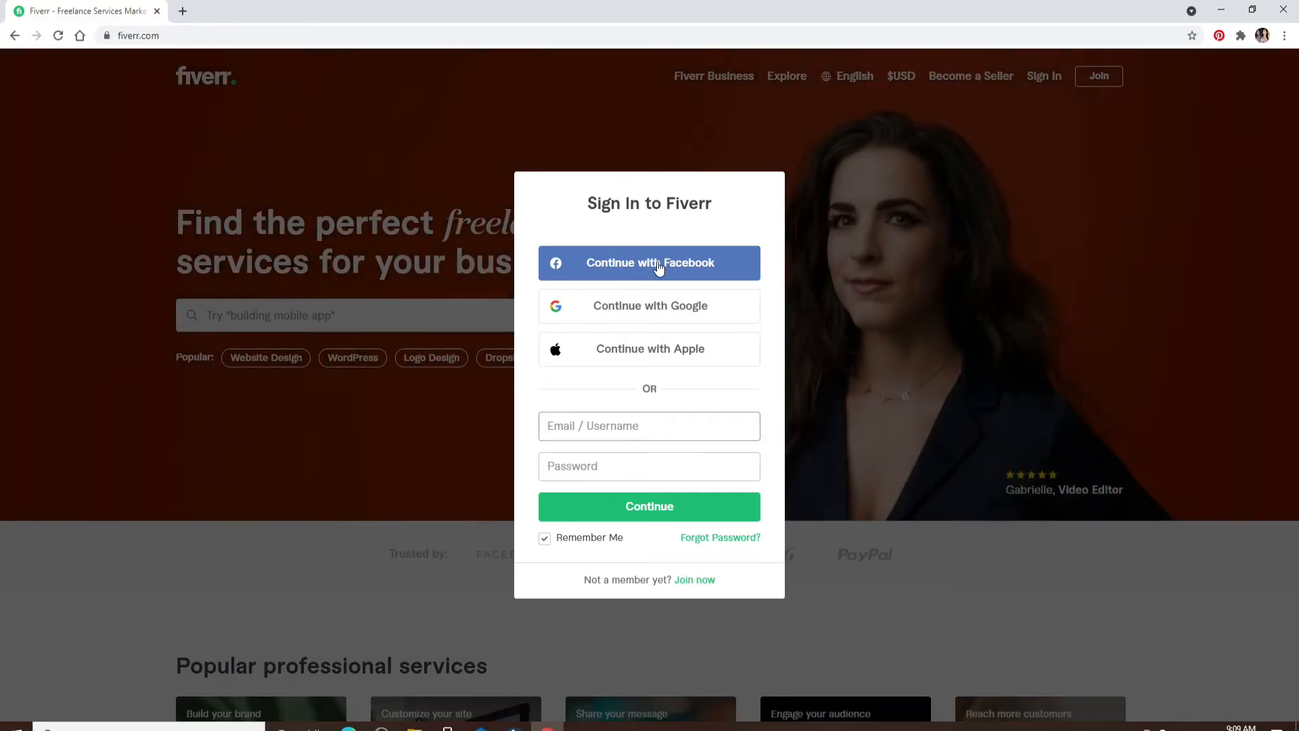
{"action": "mouse_move", "coordinate": [670, 352]}
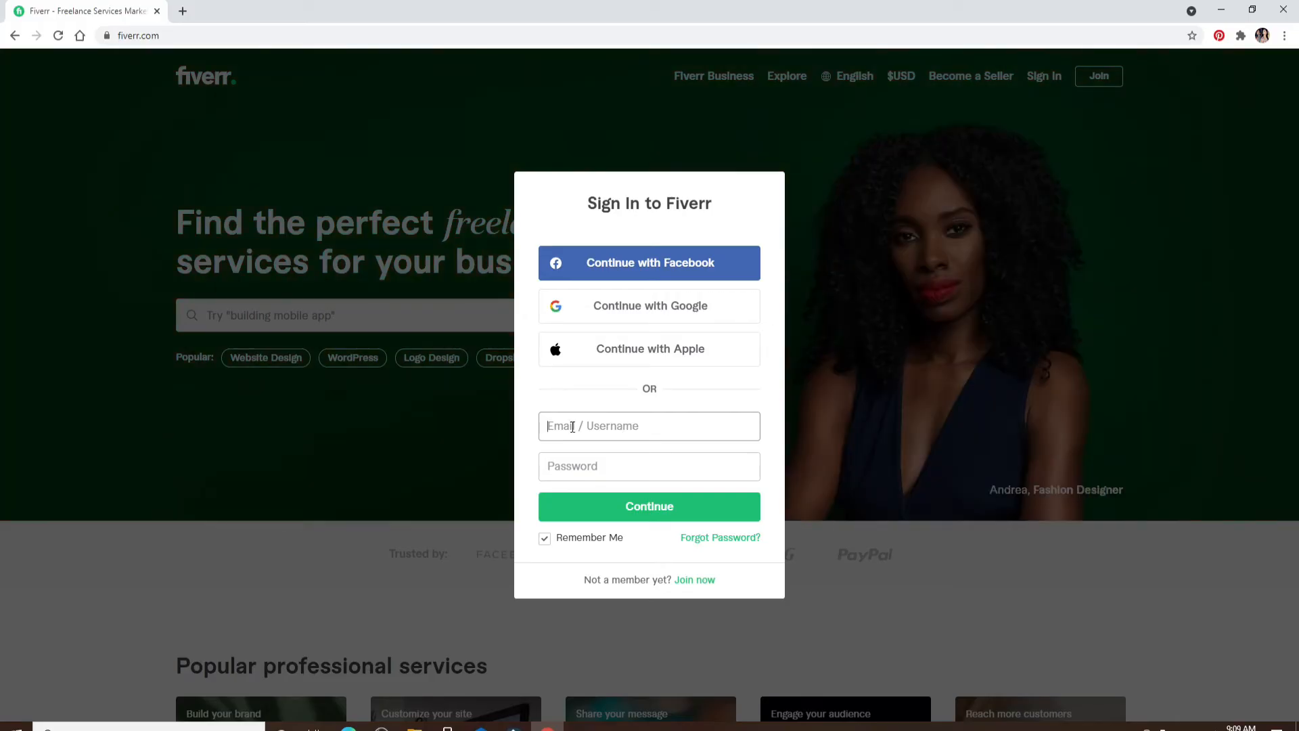
{"action": "left_click", "coordinate": [648, 425]}
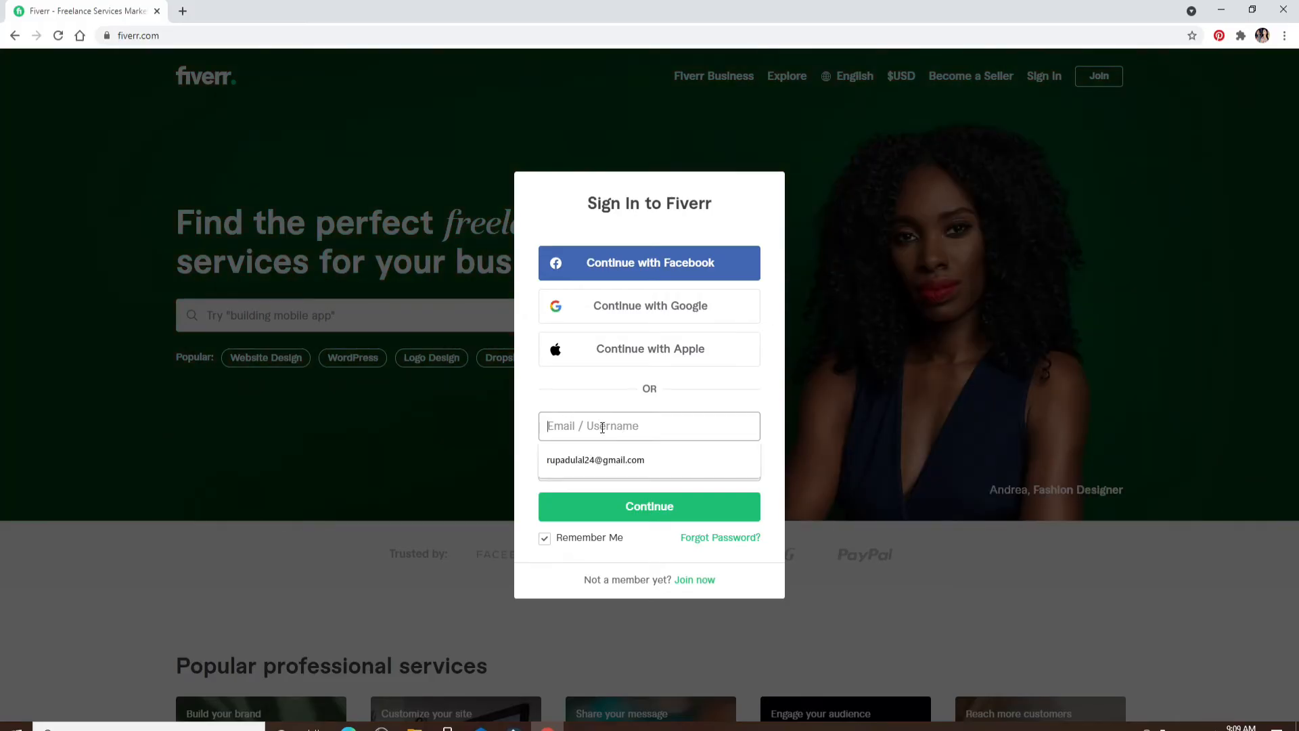
{"action": "left_click", "coordinate": [596, 460]}
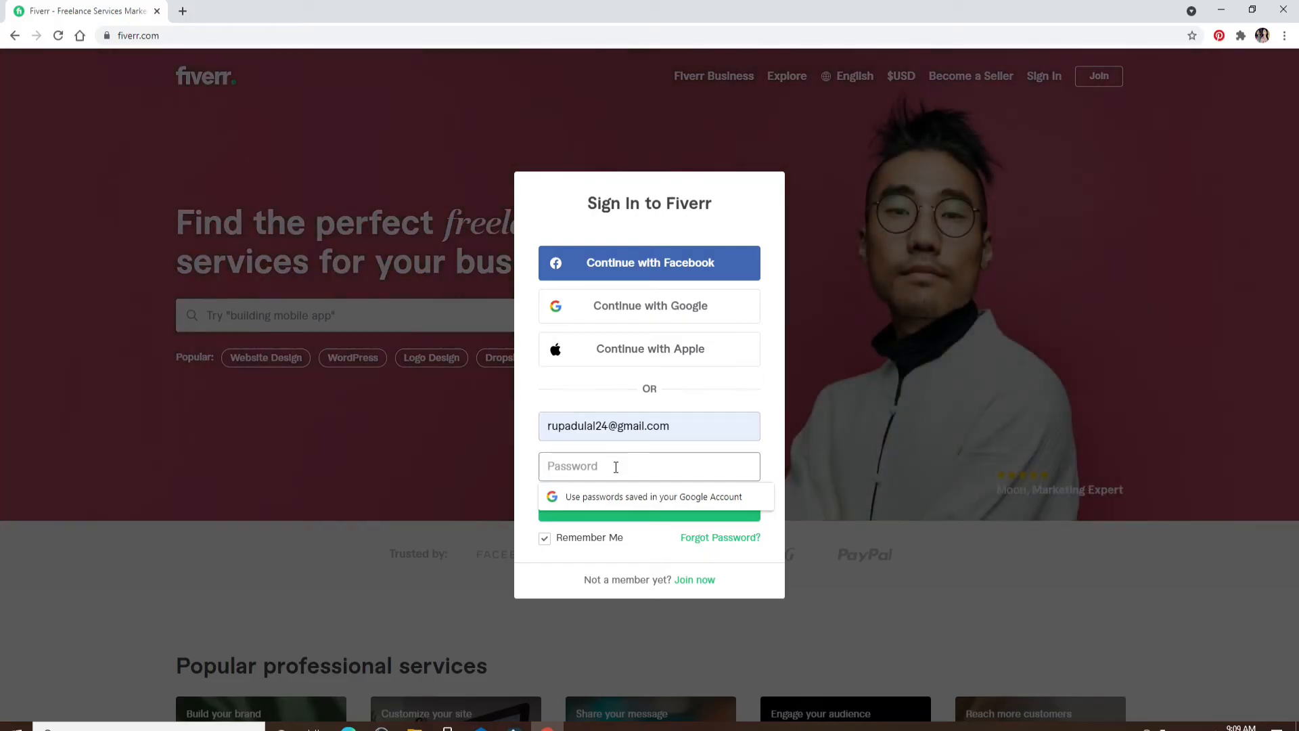
{"action": "type", "text": "•"}
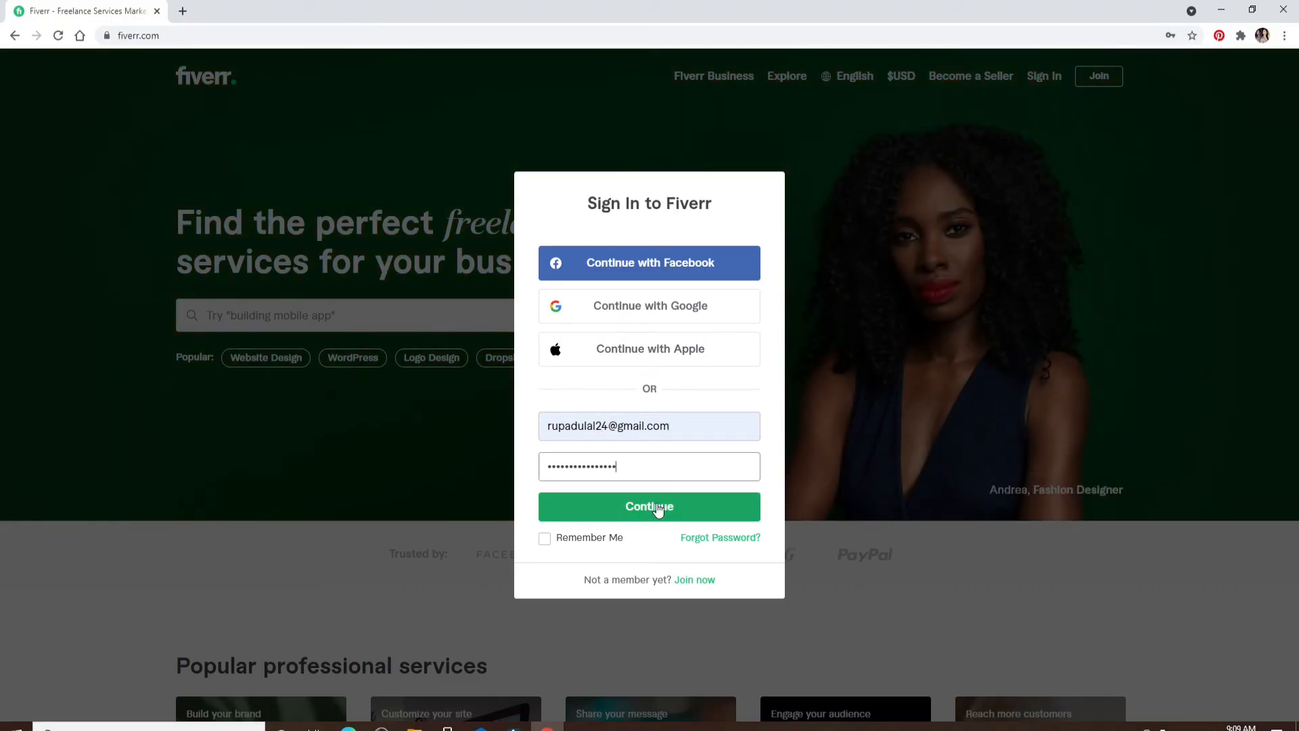
{"action": "left_click", "coordinate": [648, 506]}
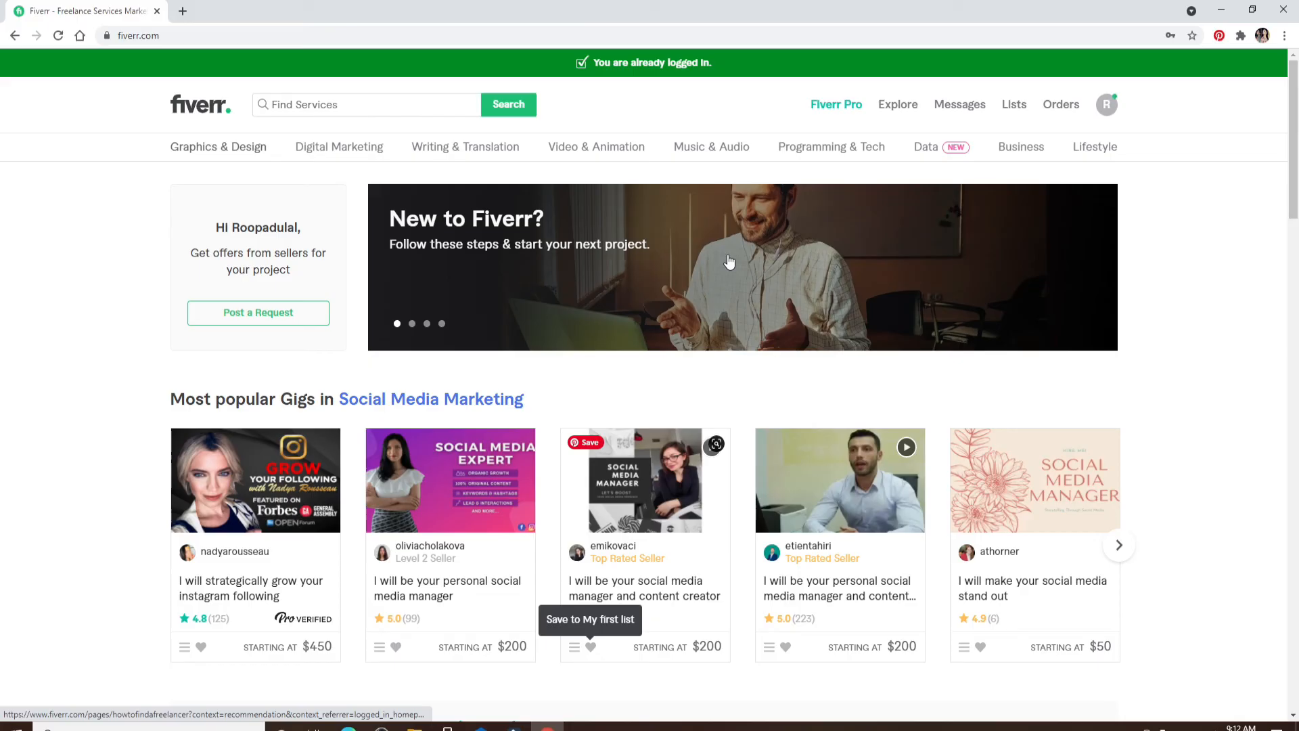